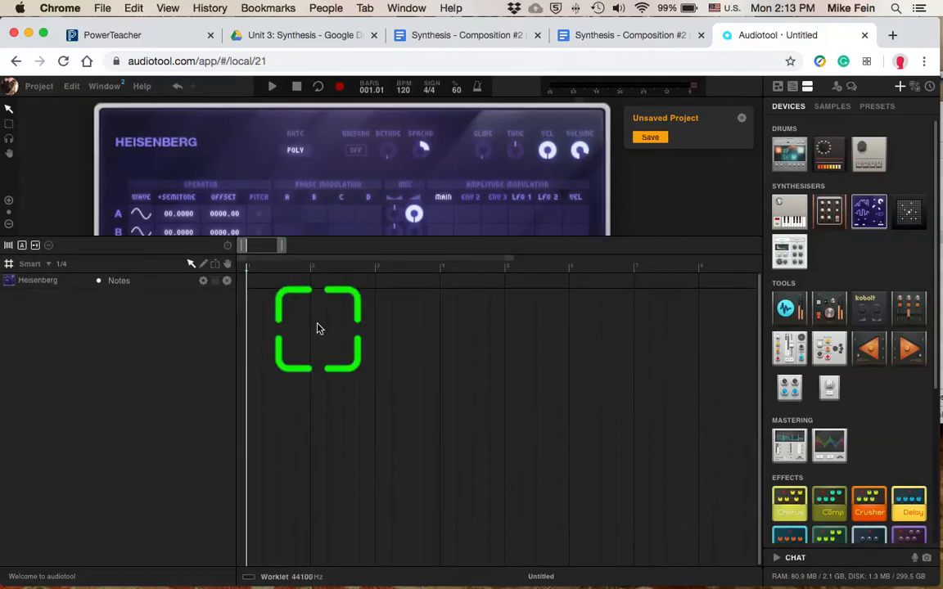
- Create a note region on the Heisenberg track and open it for editing
{"action": "left_click_drag", "start_coordinate": [317, 328], "coordinate": [256, 289]}
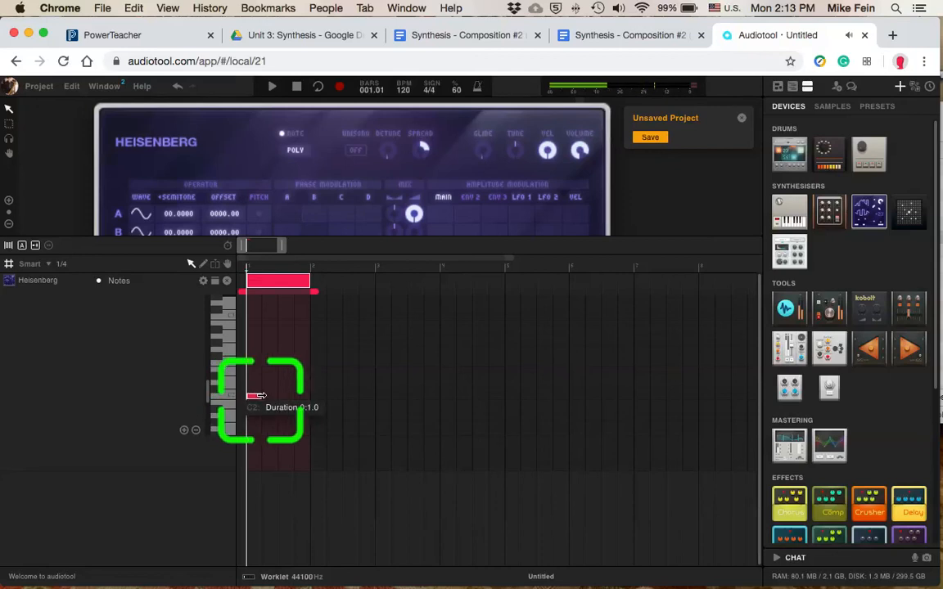
{"action": "right_click", "coordinate": [278, 282]}
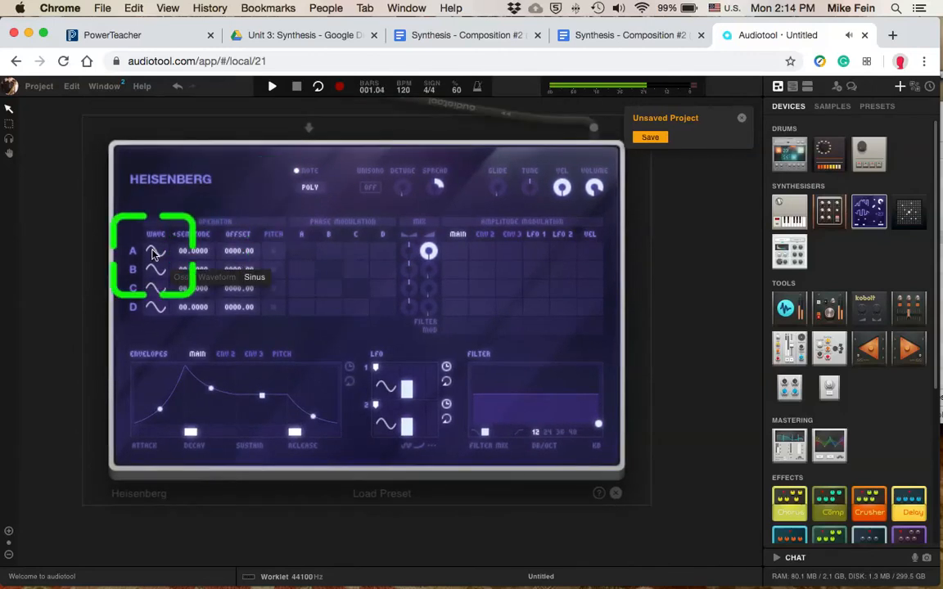
- Swap operator A's sine for a square-like waveform from the library
{"action": "left_click", "coordinate": [156, 252]}
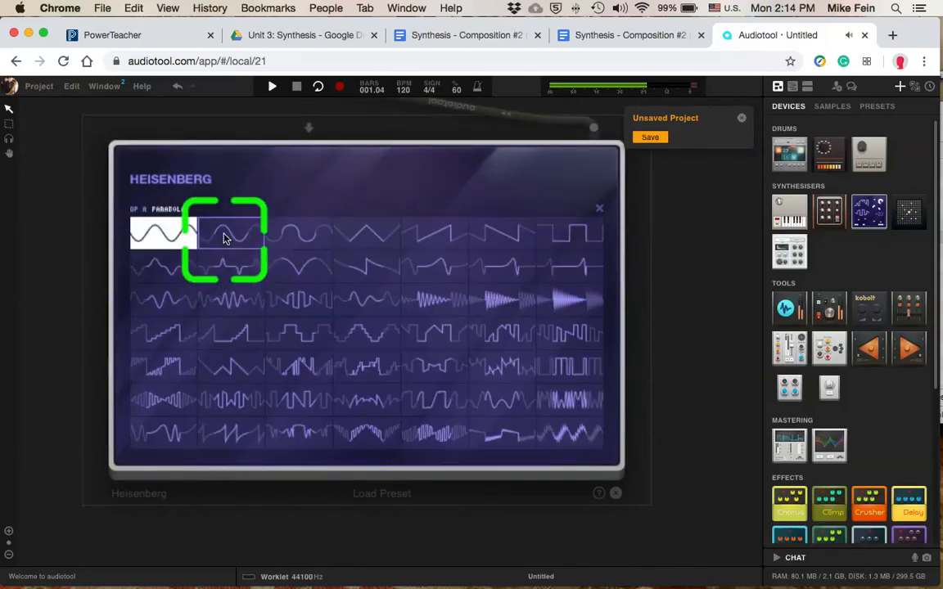
{"action": "left_click", "coordinate": [368, 238]}
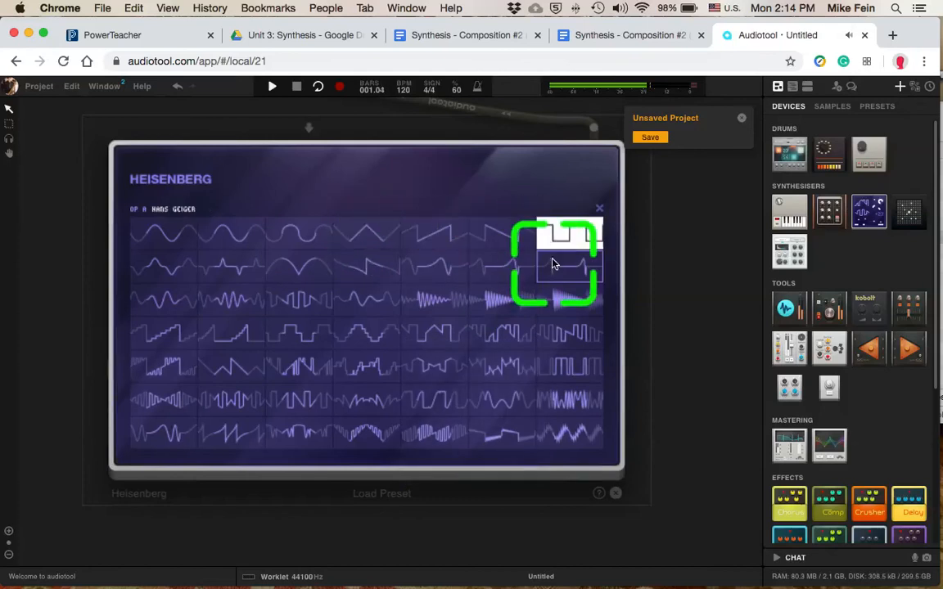
{"action": "left_click", "coordinate": [436, 309]}
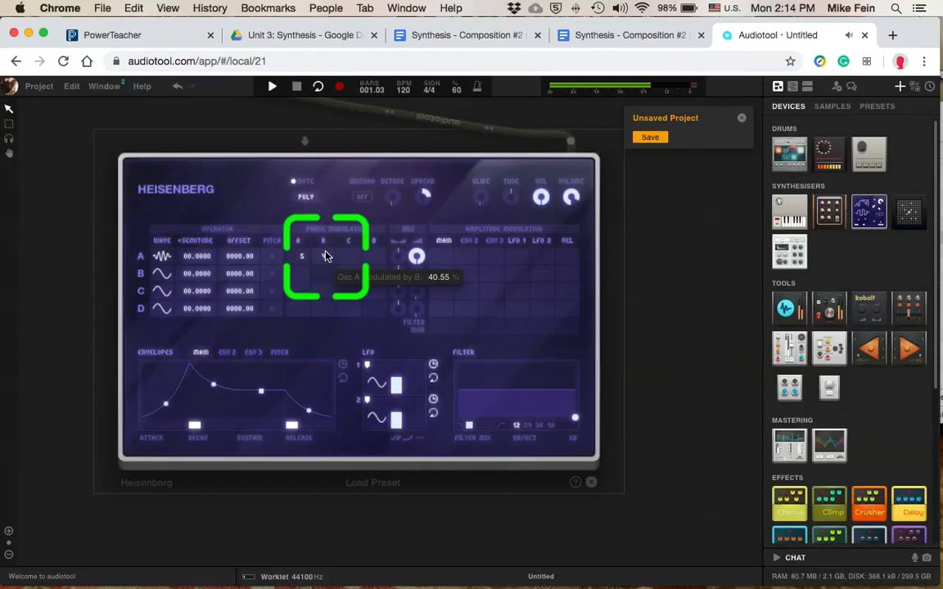
- Raise operator B's phase-modulation amount on operator A in the matrix
{"action": "left_click_drag", "start_coordinate": [326, 256], "coordinate": [326, 285]}
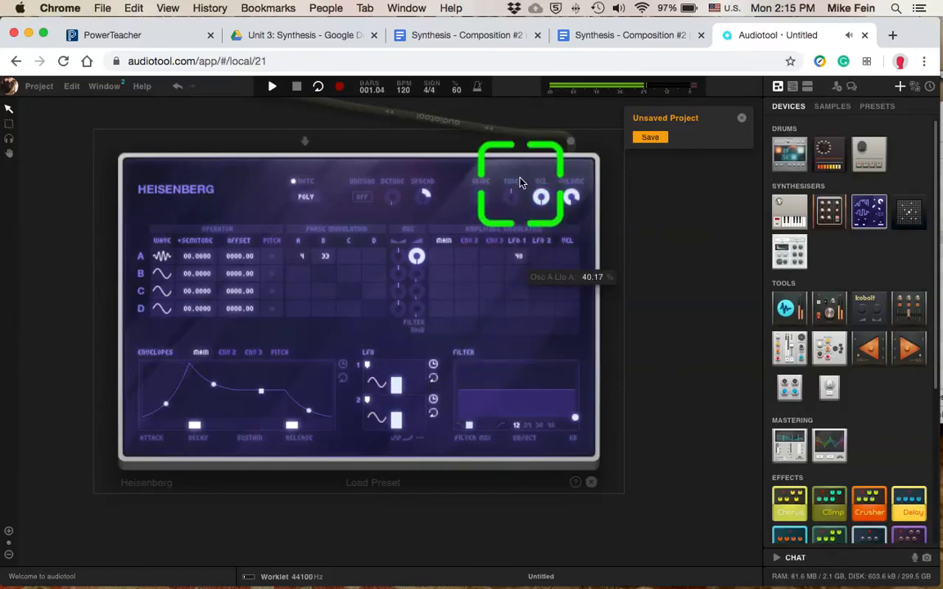
- Set LFO 1's amplitude-modulation depth on operator A for a wobble
{"action": "left_click_drag", "start_coordinate": [521, 180], "coordinate": [511, 161]}
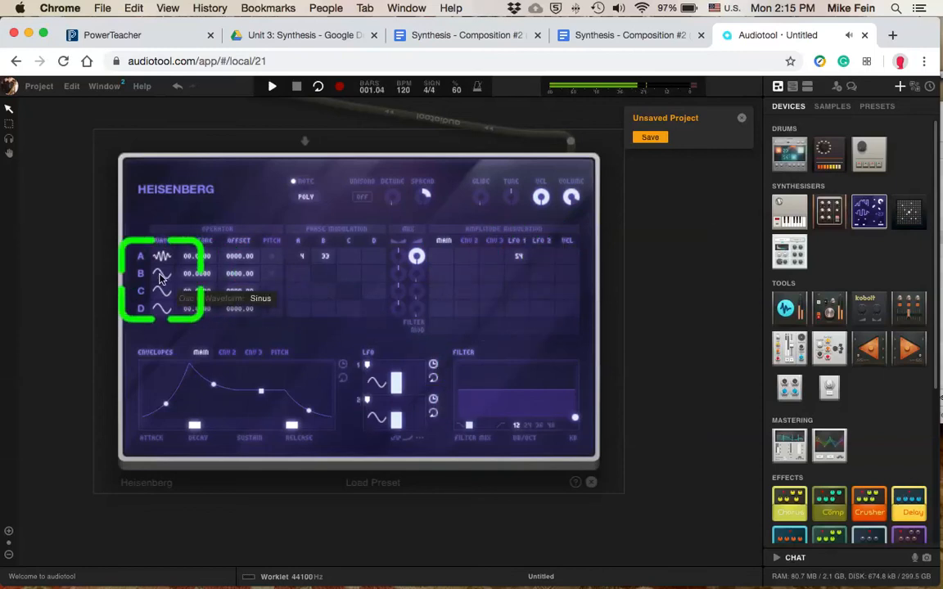
- Choose a new waveform for operator B and give row B a phase-modulation amount
{"action": "left_click", "coordinate": [162, 256]}
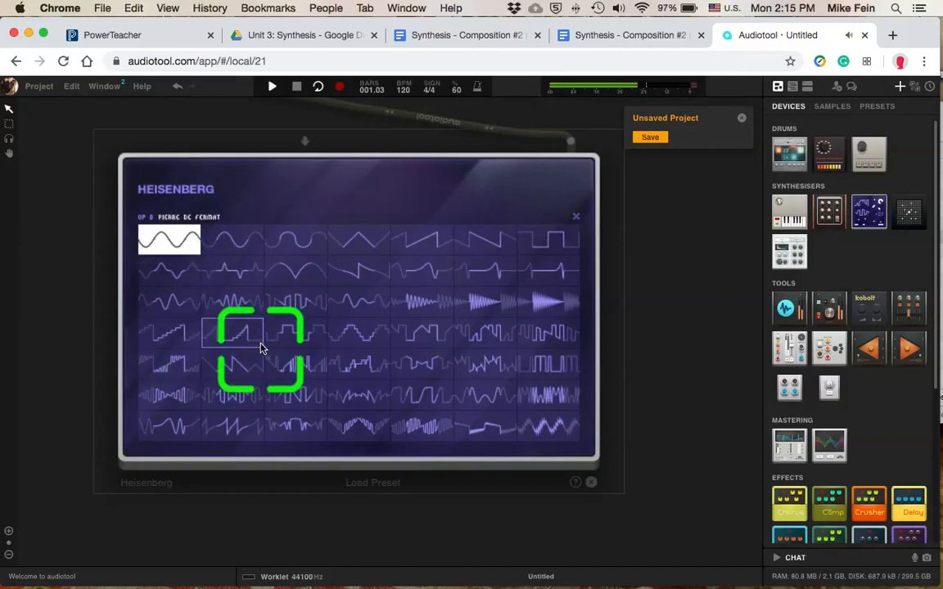
{"action": "left_click", "coordinate": [362, 275]}
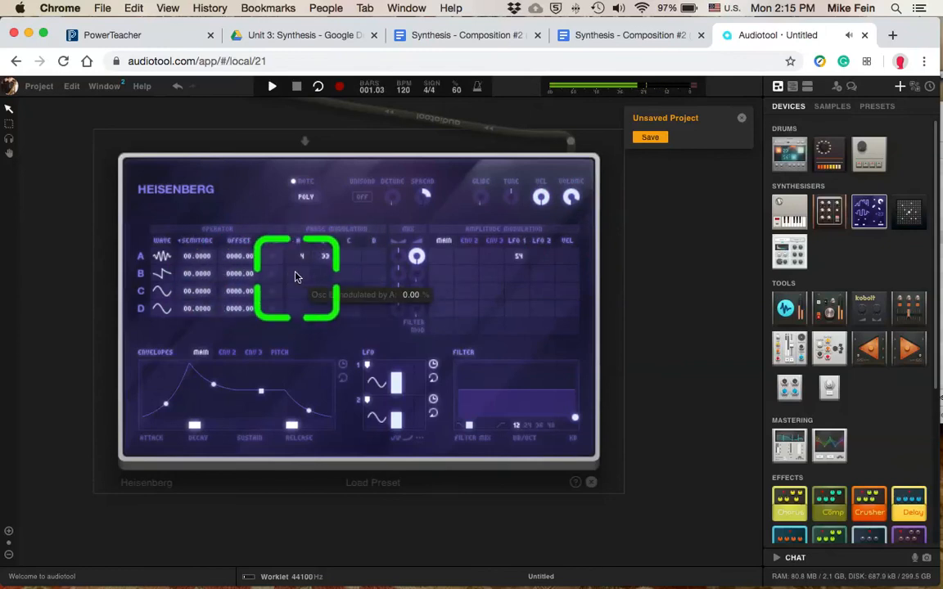
{"action": "left_click_drag", "start_coordinate": [301, 278], "coordinate": [303, 245]}
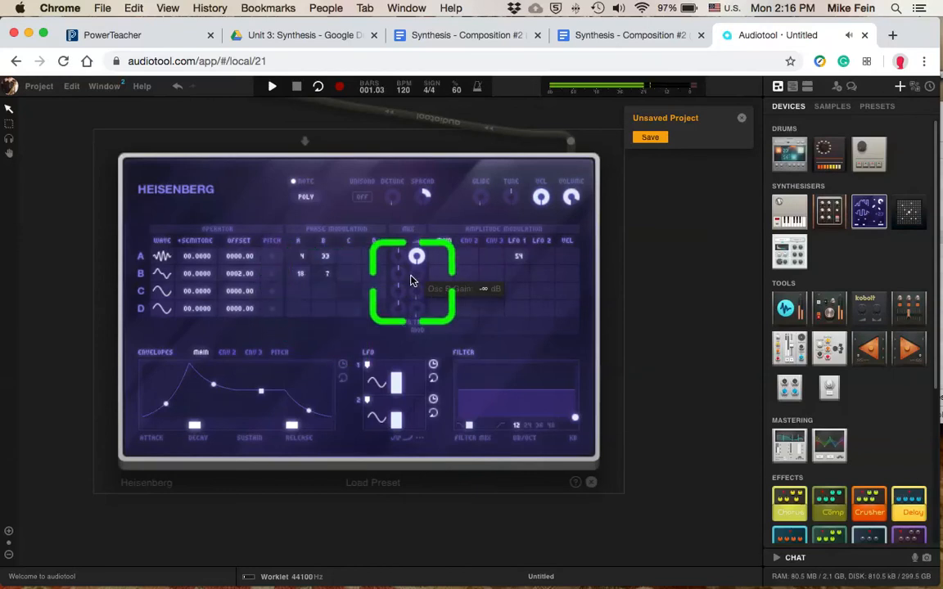
- Pan operator A about 85 right and operator B about -93 left in the Mix column
{"action": "left_click_drag", "start_coordinate": [416, 256], "coordinate": [426, 230]}
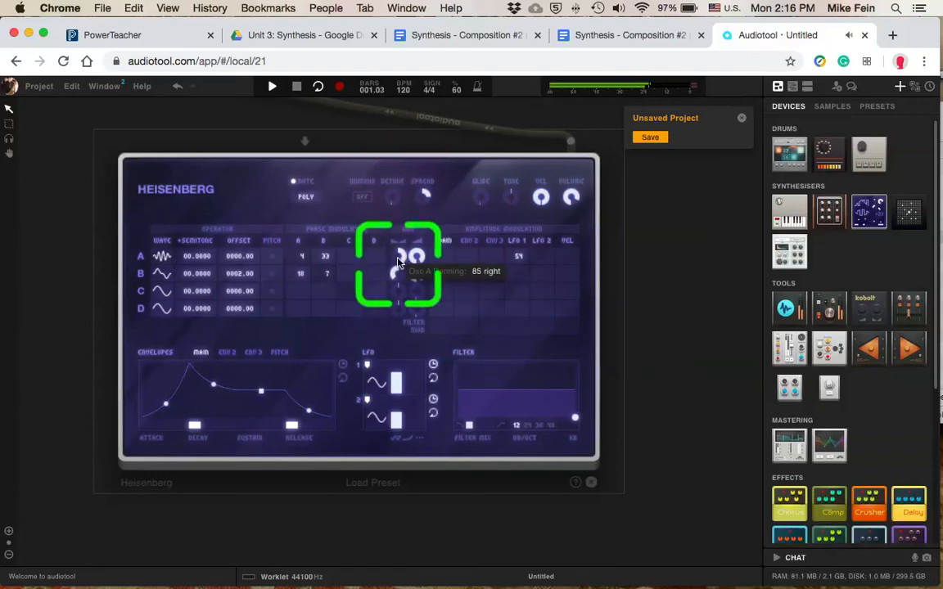
{"action": "left_click_drag", "start_coordinate": [399, 260], "coordinate": [409, 275]}
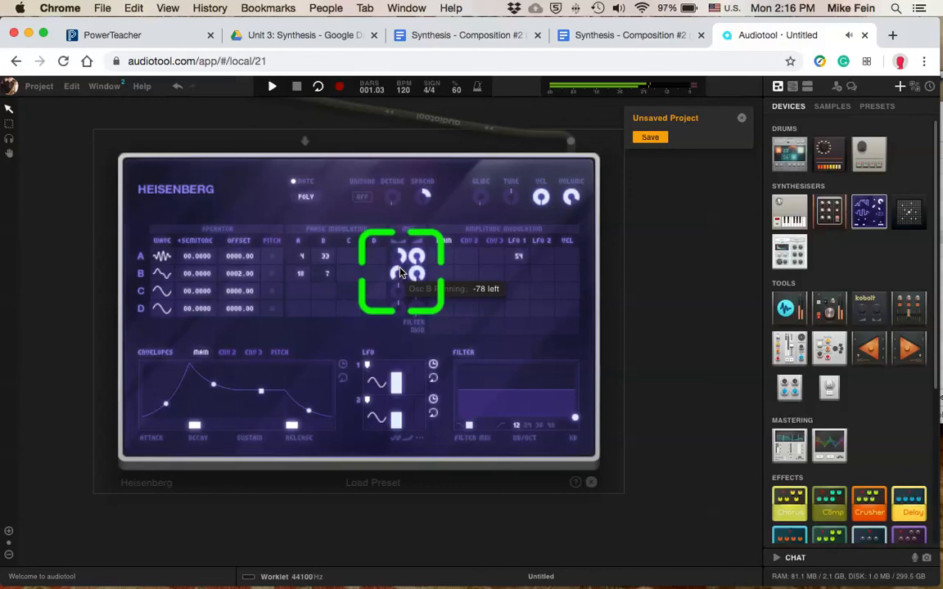
{"action": "left_click_drag", "start_coordinate": [401, 271], "coordinate": [401, 285]}
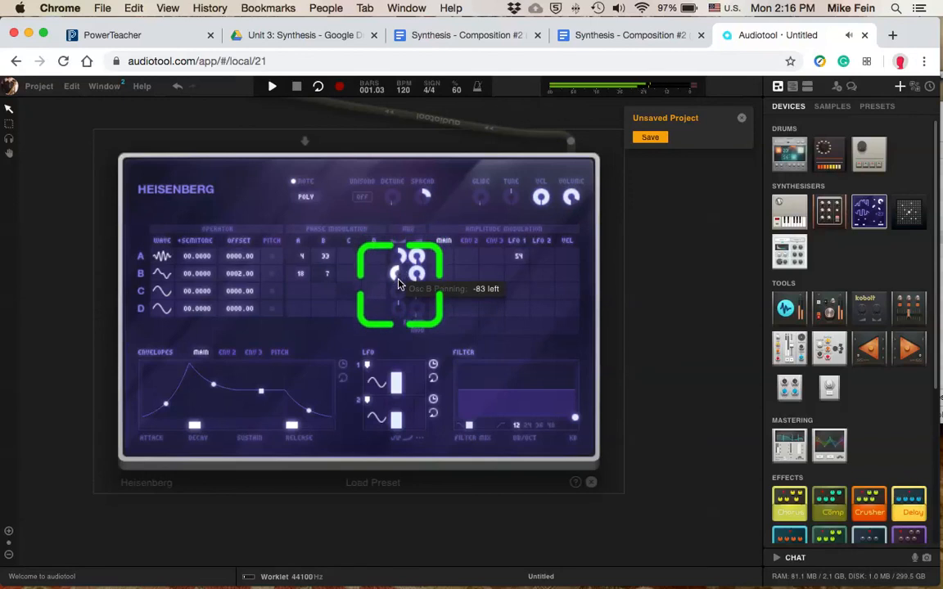